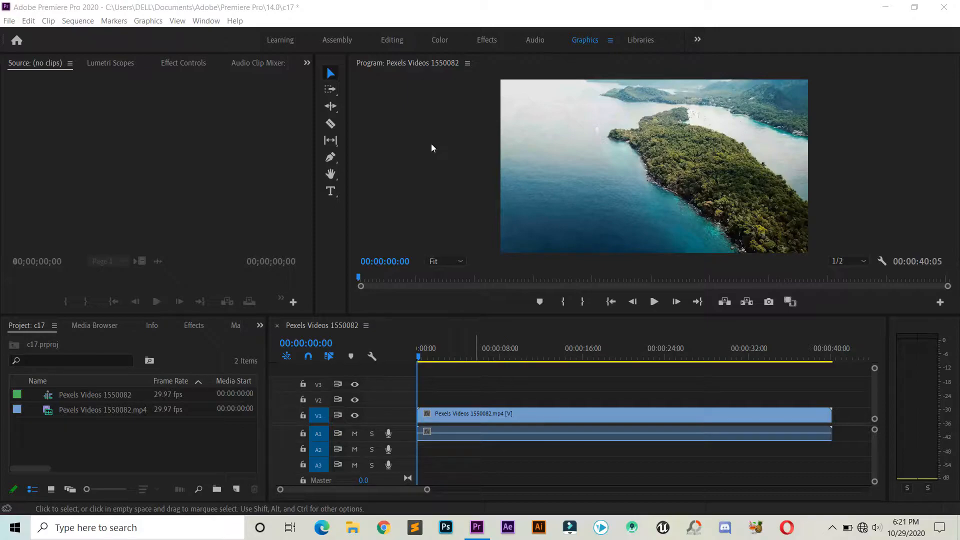
{"action": "mouse_move", "coordinate": [334, 157]}
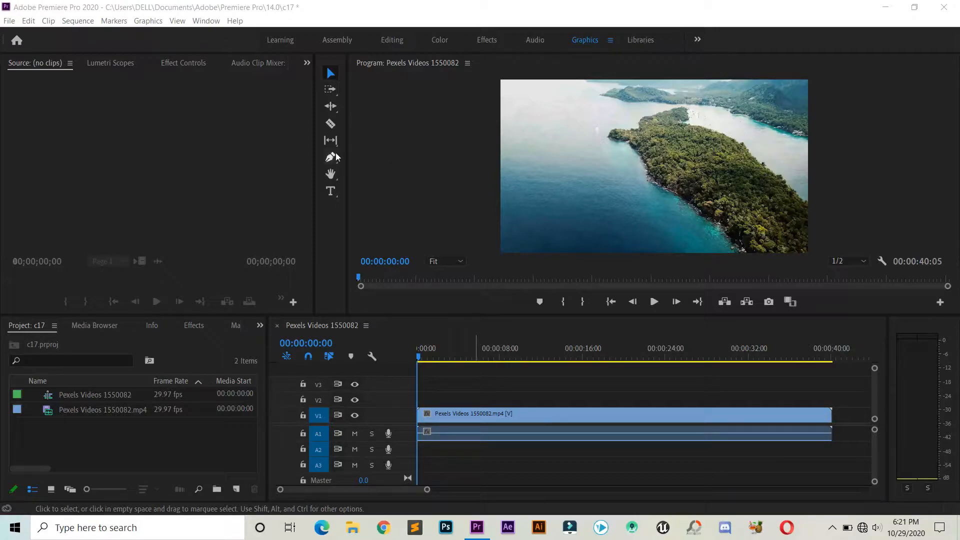
Draw a rectangle bar over the bottom of the frame and give it a white stroke.
{"action": "left_click", "coordinate": [330, 157]}
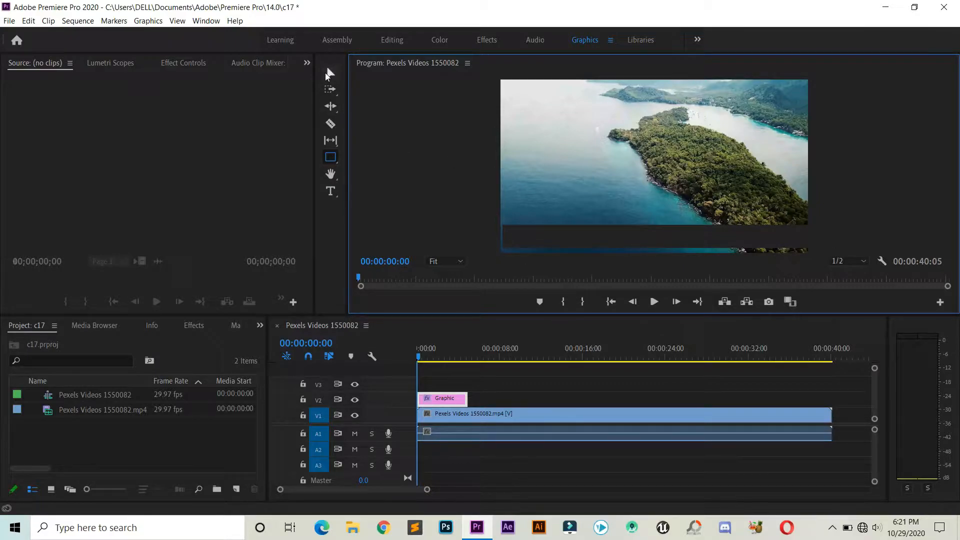
{"action": "left_click", "coordinate": [182, 62]}
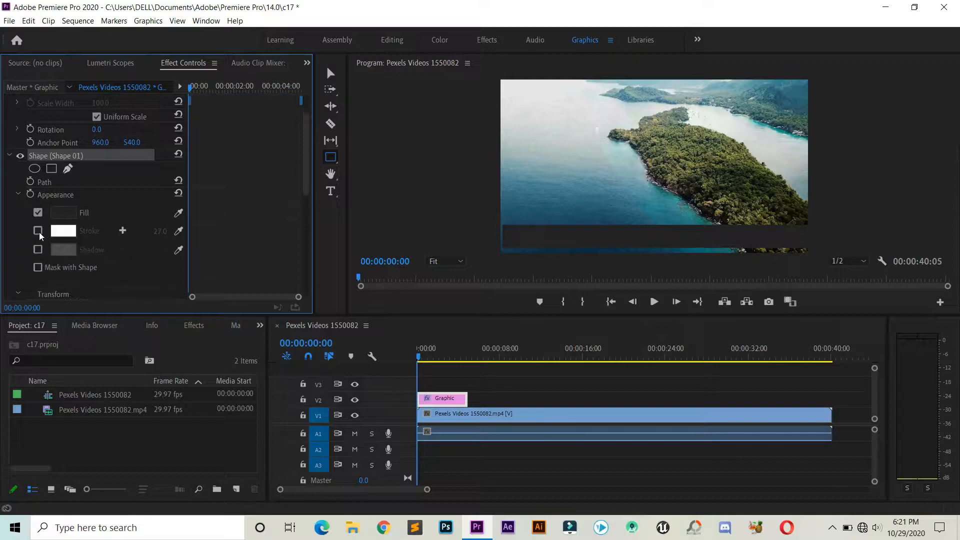
{"action": "left_click", "coordinate": [37, 231]}
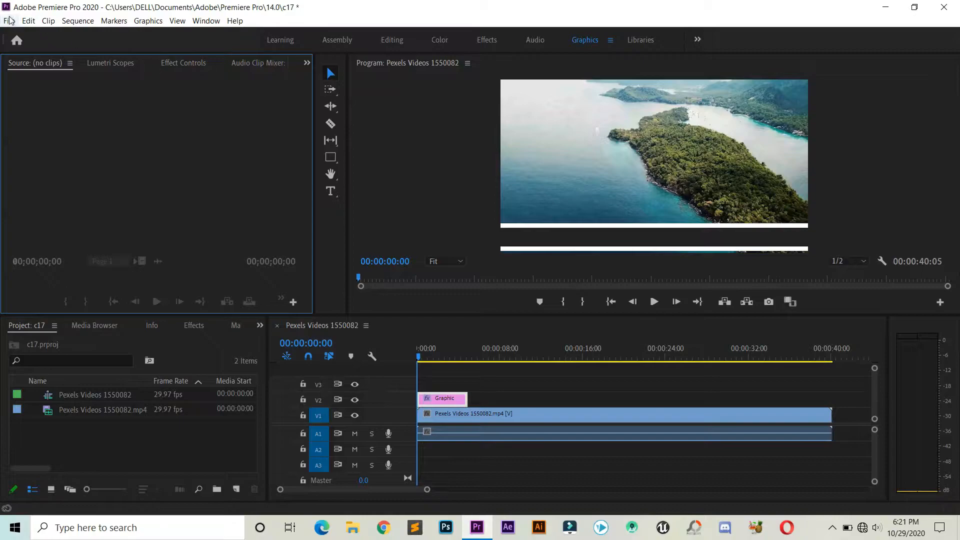
Create a new legacy title named 'Crawling Text' via File > New > Legacy Title.
{"action": "left_click", "coordinate": [9, 20]}
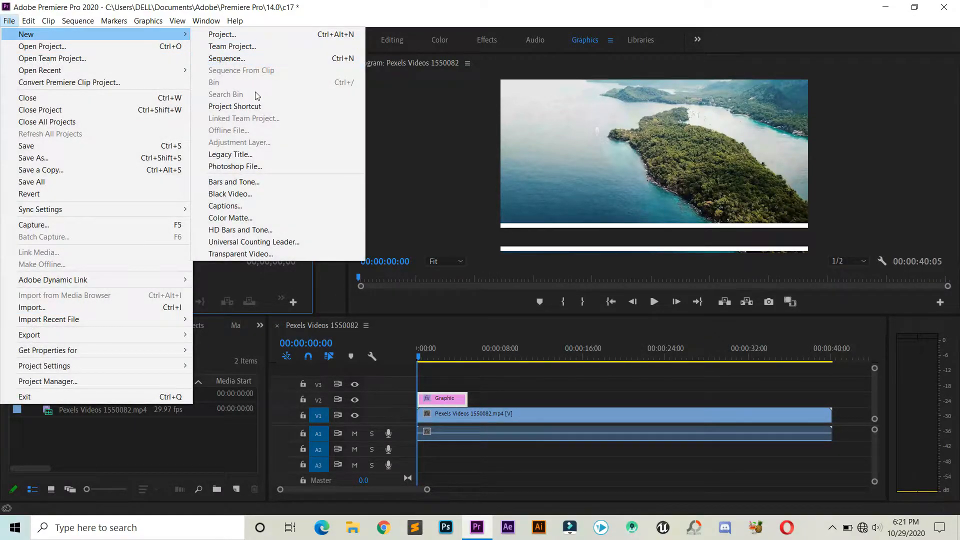
{"action": "left_click", "coordinate": [231, 154]}
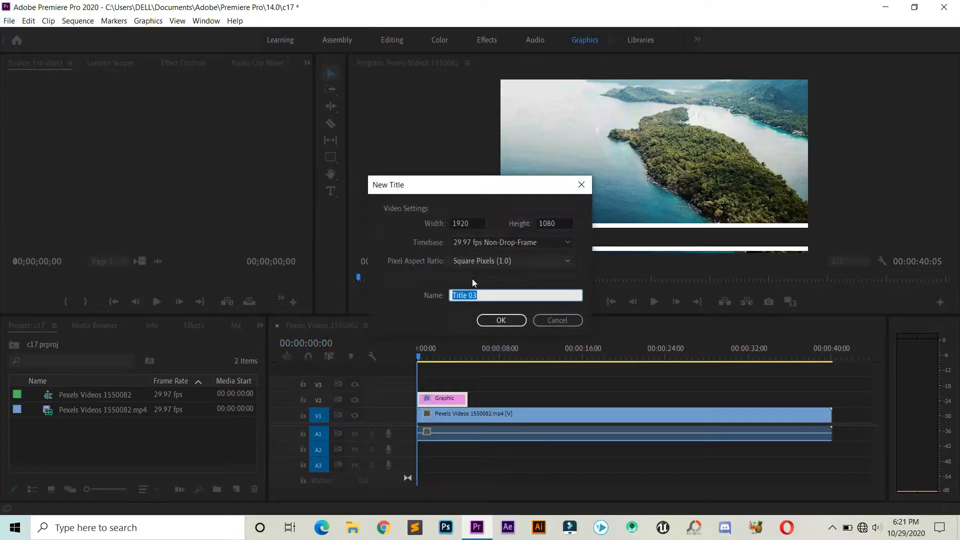
{"action": "type", "text": "Crawling"}
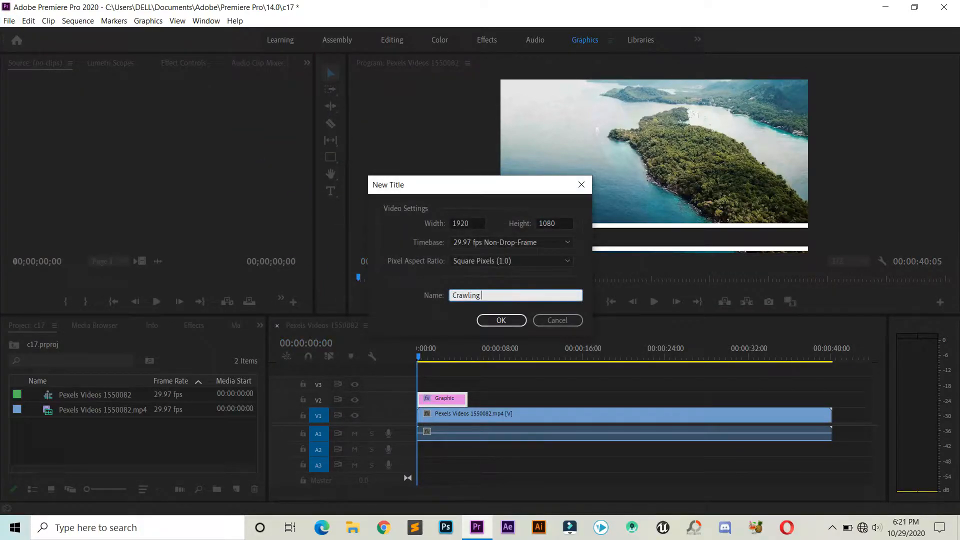
{"action": "left_click", "coordinate": [501, 320]}
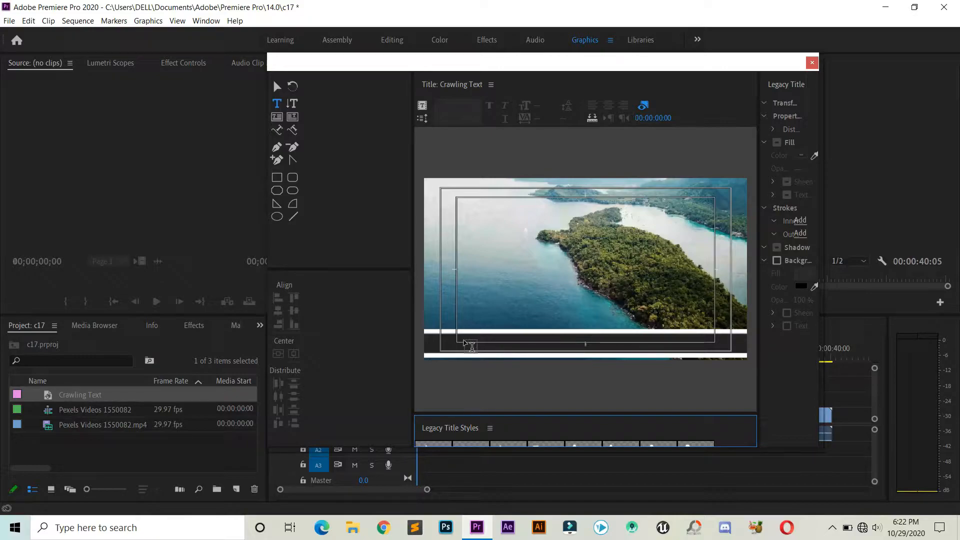
Add the white script-font subscribe message along the bottom bar with the Type tool.
{"action": "left_click", "coordinate": [469, 343]}
{"action": "type", "text": "Hi there! Subscribe to our channel for more new re"}
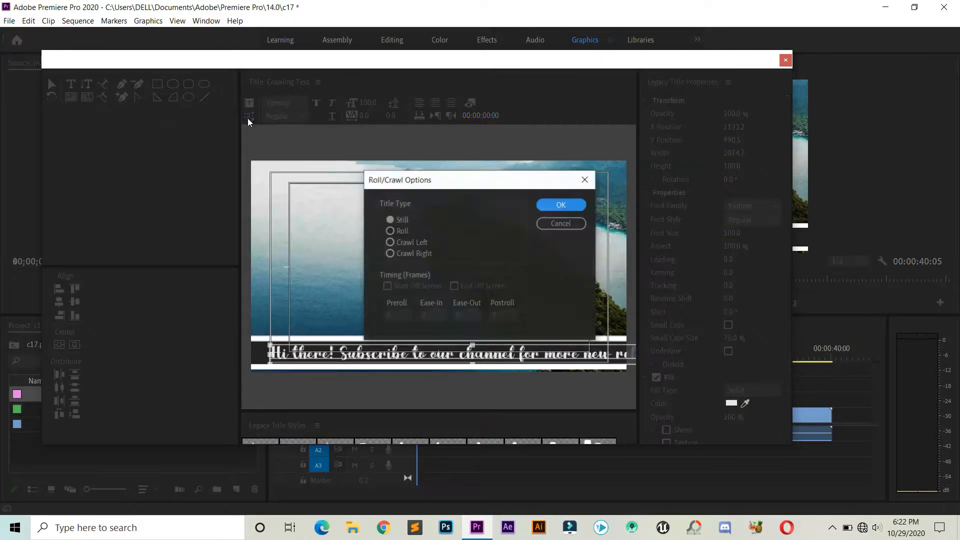
Set the title's Roll/Crawl option to Crawl Left, confirm, and close the Legacy Titler.
{"action": "left_click", "coordinate": [389, 242]}
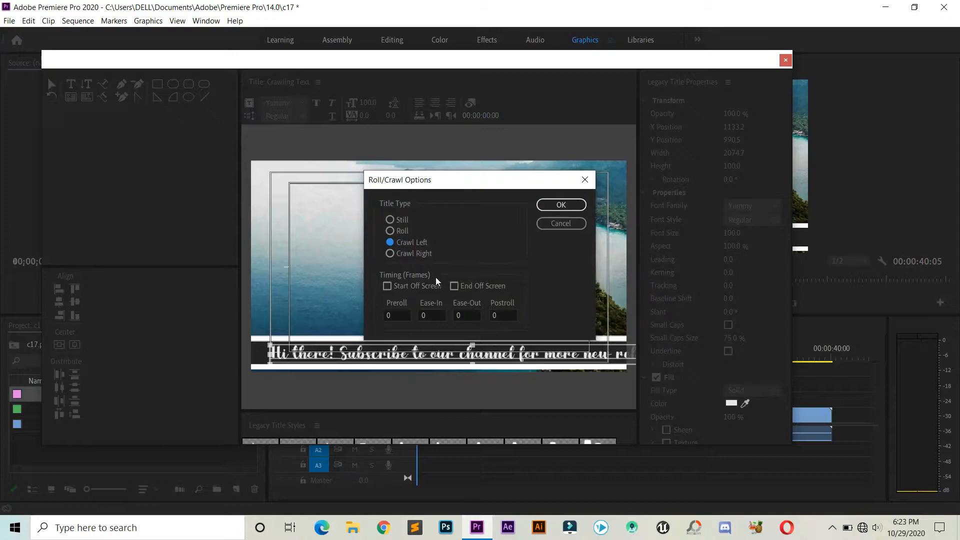
{"action": "left_click", "coordinate": [561, 204]}
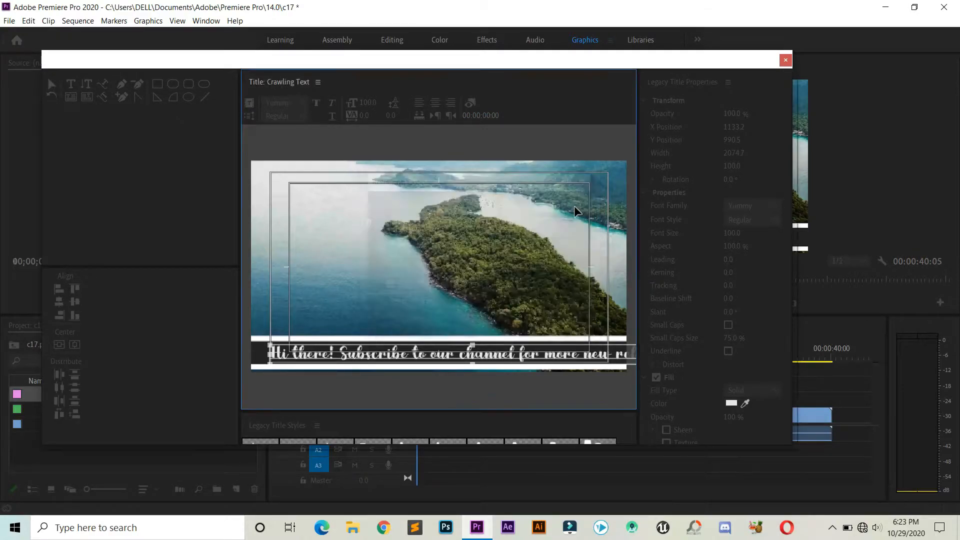
{"action": "left_click", "coordinate": [787, 60]}
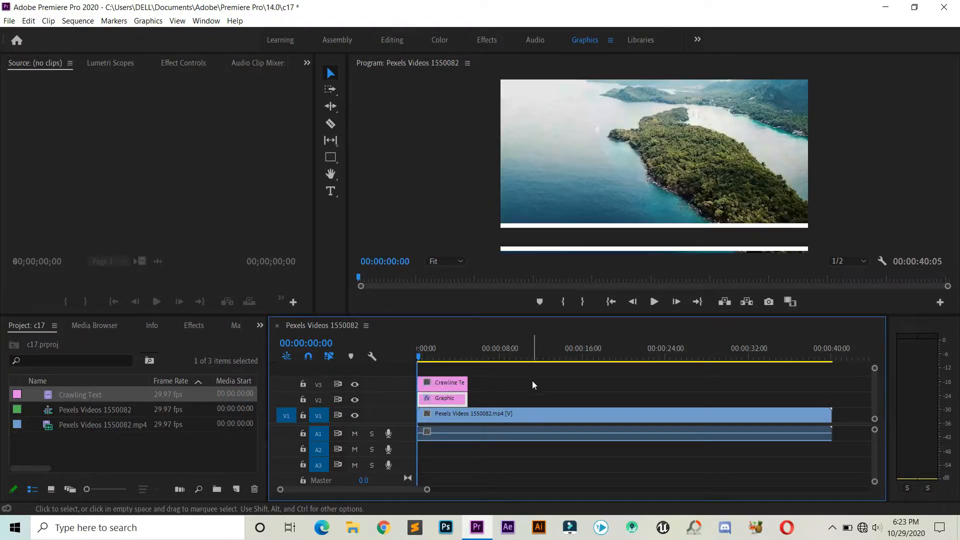
Preview the sequence and extend the Crawling Text and Graphic clips to about 22 seconds.
{"action": "left_click", "coordinate": [653, 301]}
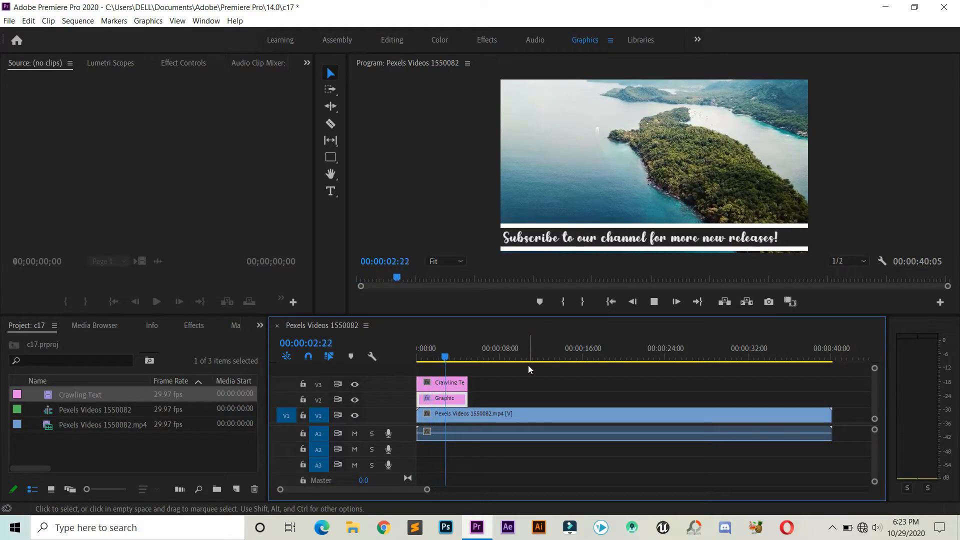
{"action": "left_click", "coordinate": [465, 348]}
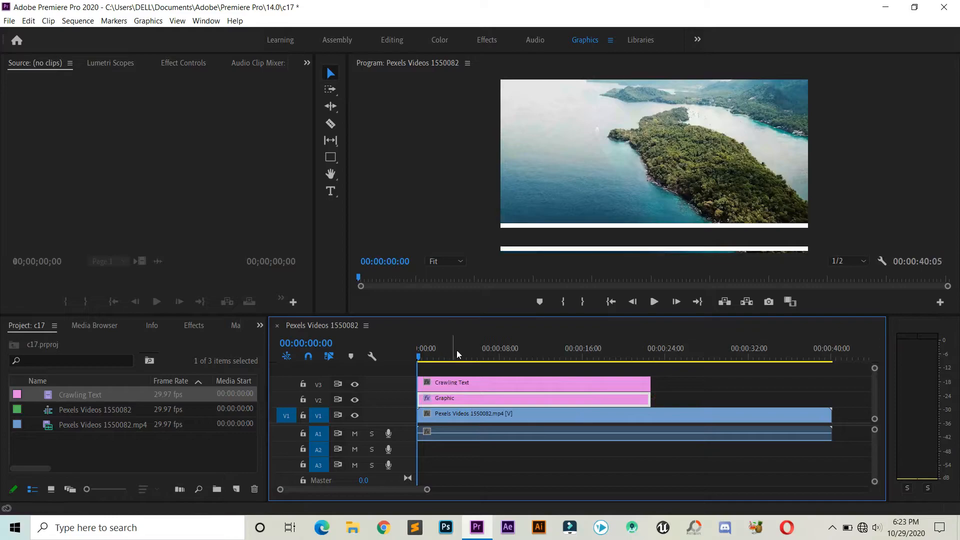
{"action": "left_click", "coordinate": [653, 302]}
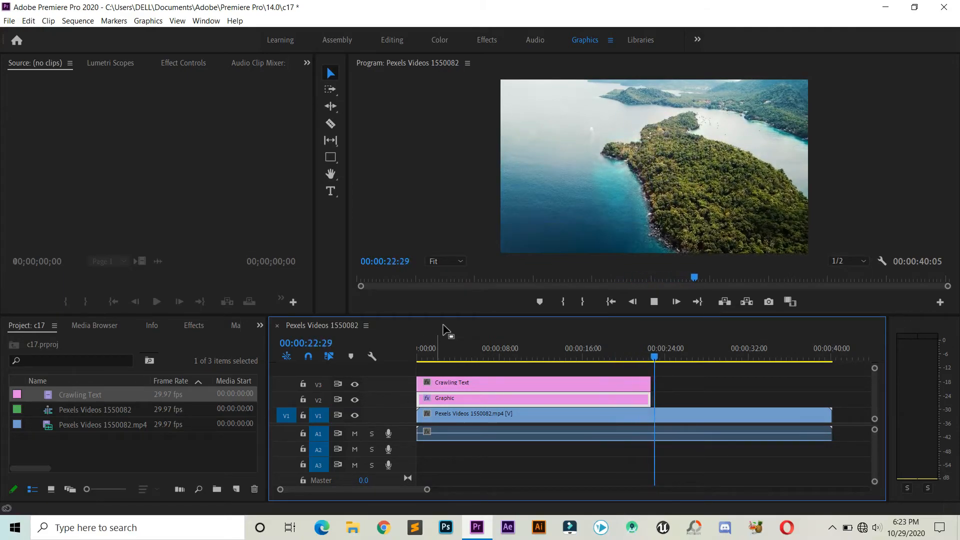
{"action": "left_click", "coordinate": [494, 357]}
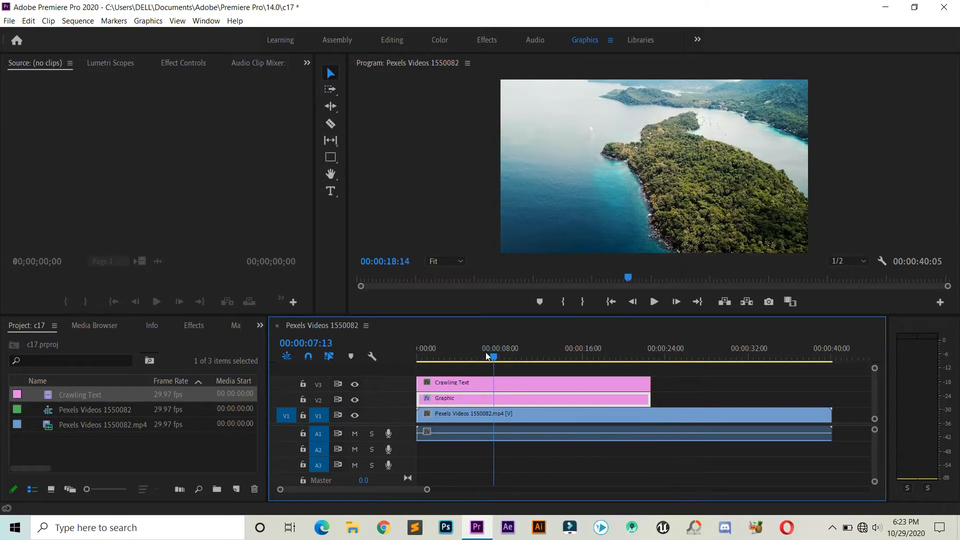